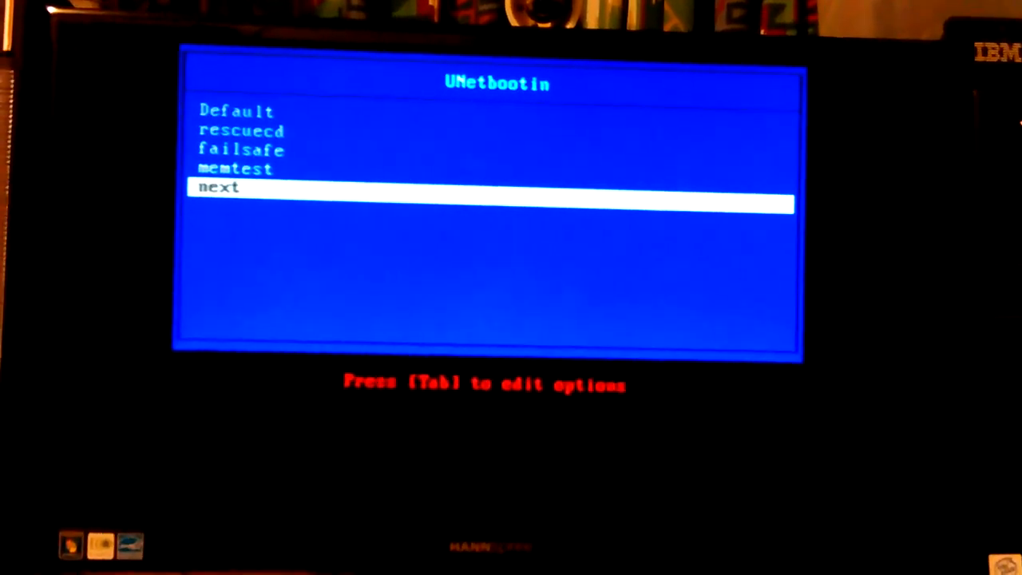
# Move the boot menu highlight up from 'next' to the memtest entry
pyautogui.press('Up')
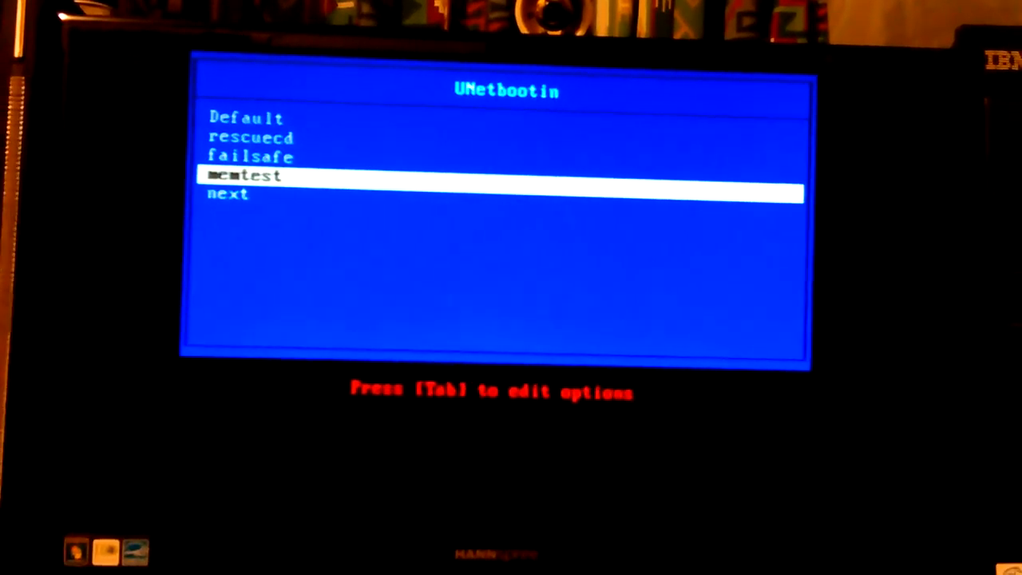